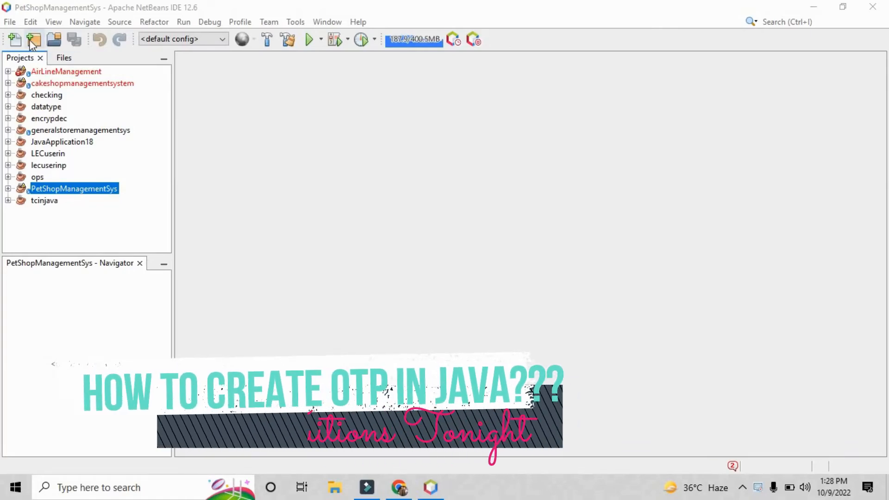
- Create a Java application project named Otpgenerator with its generated main class
{"action": "left_click", "coordinate": [33, 39]}
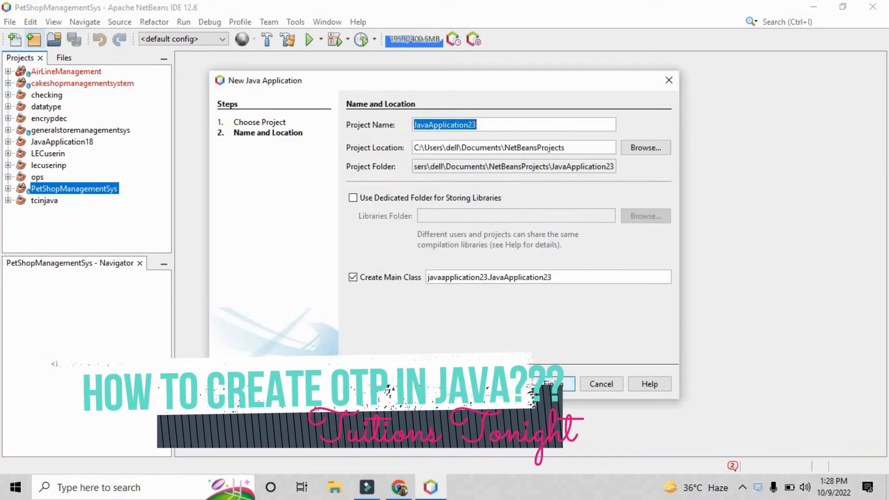
{"action": "type", "text": "Otp"}
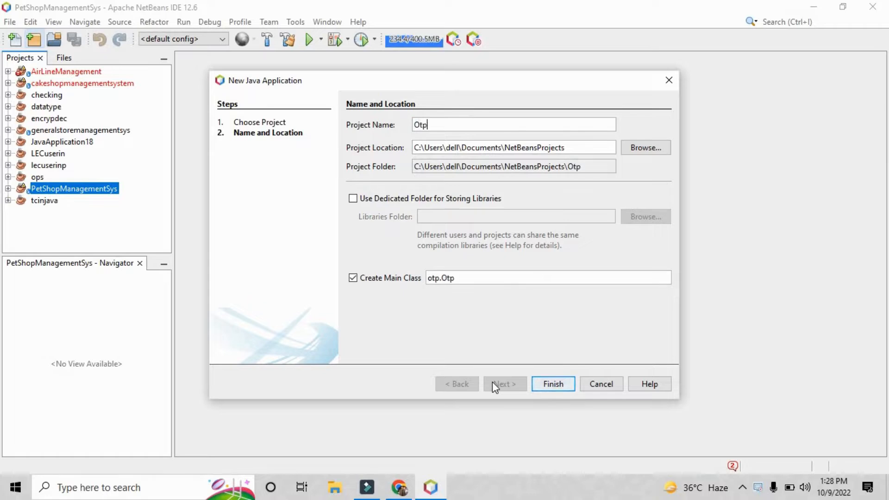
{"action": "type", "text": "generator"}
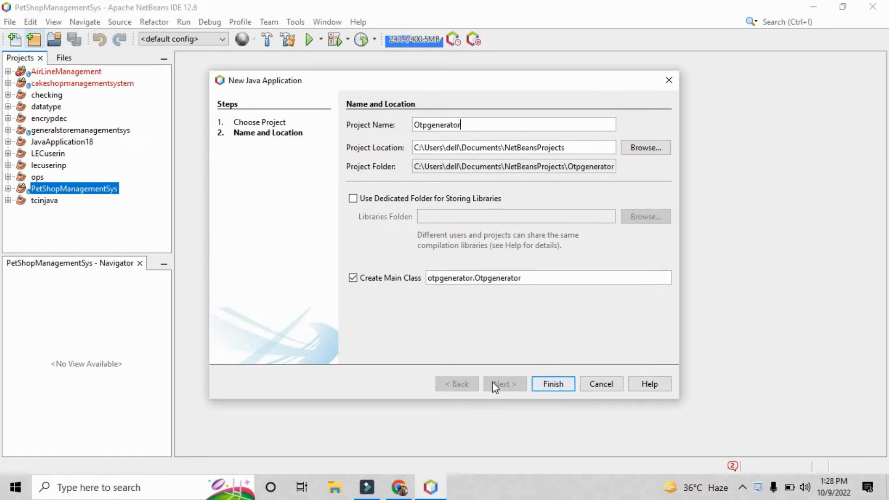
{"action": "left_click", "coordinate": [552, 384]}
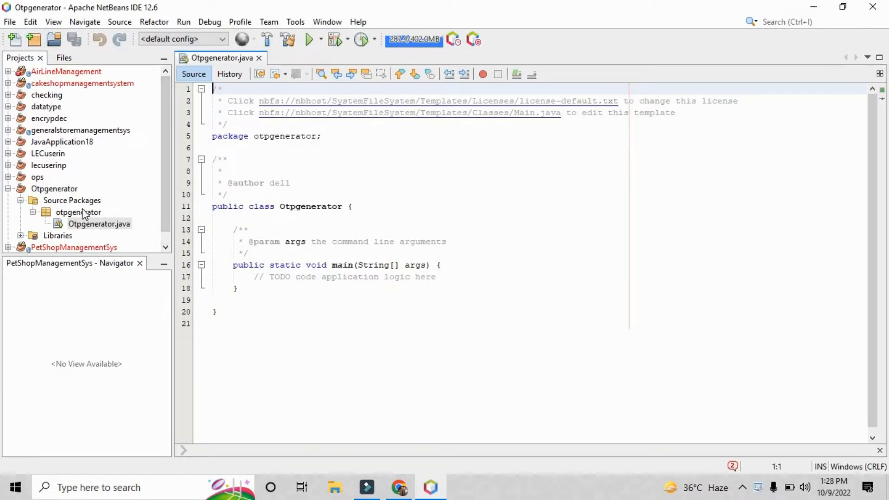
- Add a JFrame form named Otp to the otpgenerator package and drop a label onto it
{"action": "right_click", "coordinate": [78, 212]}
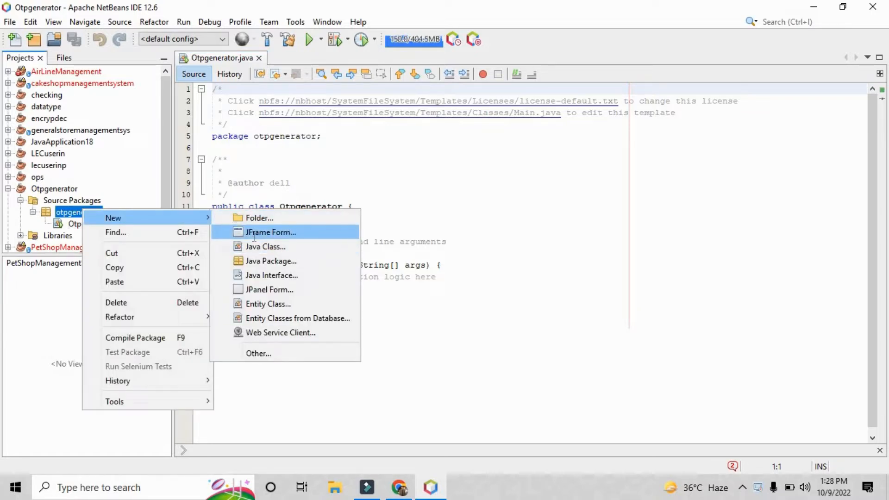
{"action": "left_click", "coordinate": [271, 232]}
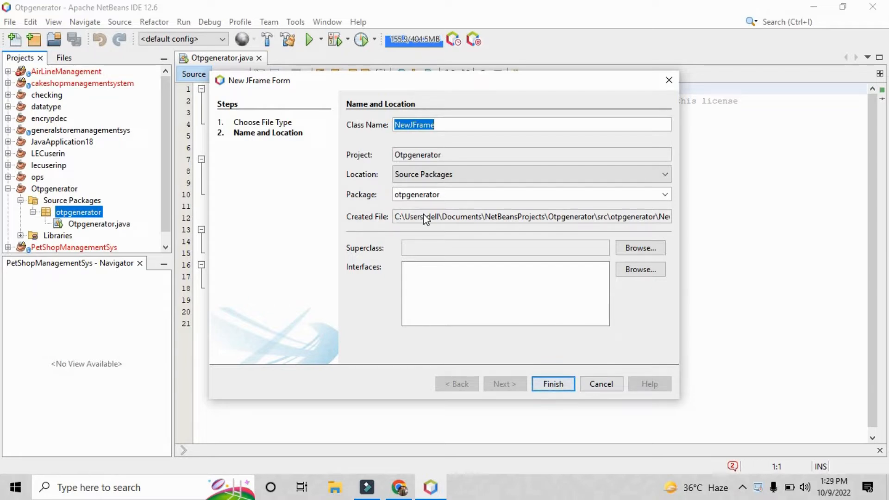
{"action": "left_click", "coordinate": [552, 384]}
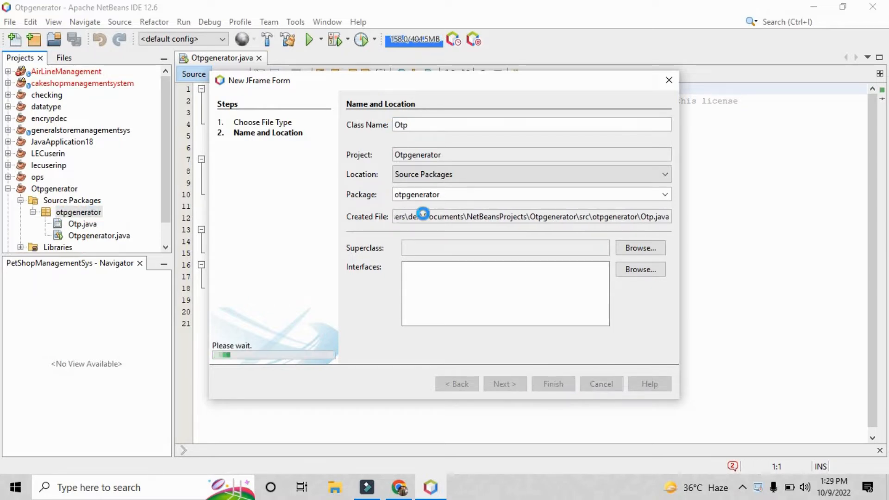
{"action": "left_click", "coordinate": [552, 383]}
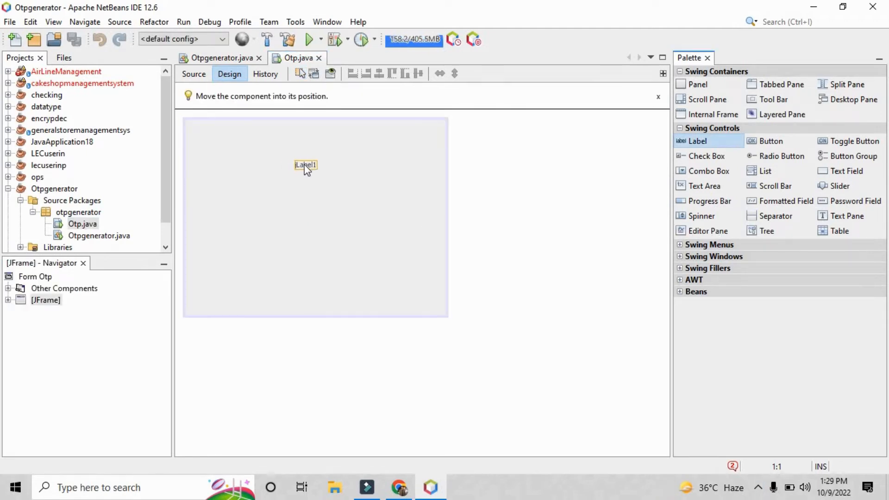
- Set the label to 'OTP GENERATOR' in Times New Roman Bold 18
{"action": "type", "text": "OTP GENERATOR"}
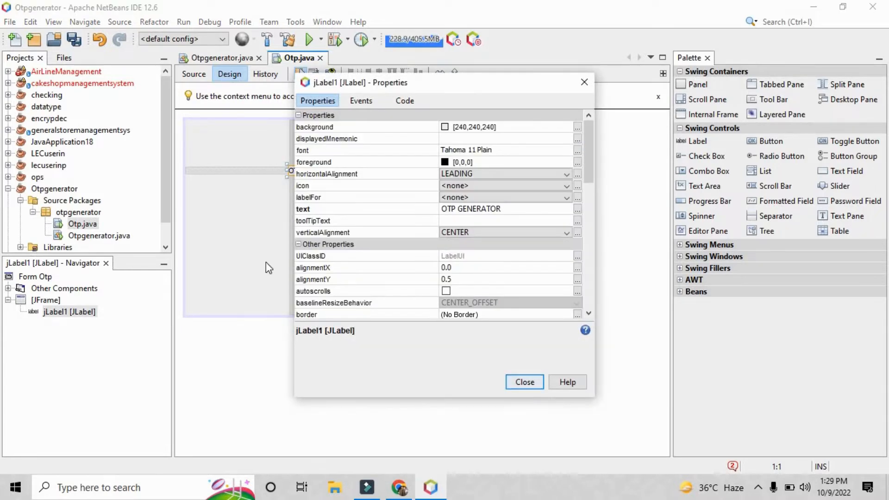
{"action": "left_click", "coordinate": [577, 150]}
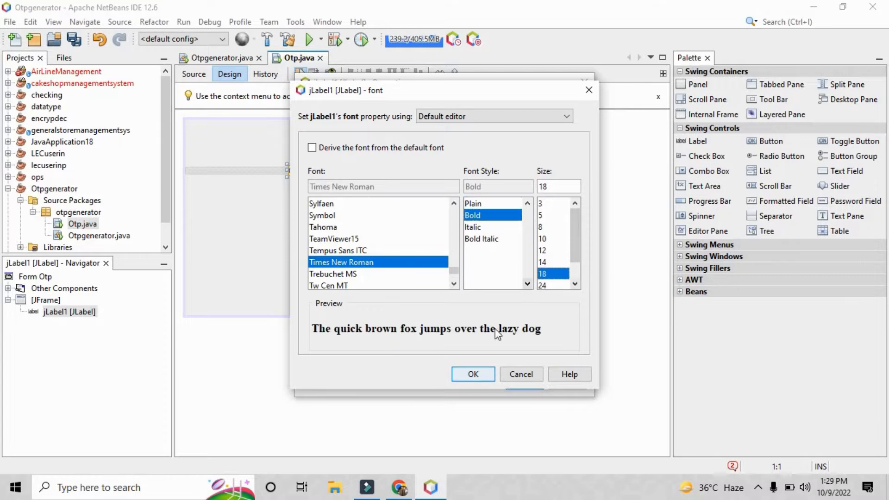
{"action": "left_click", "coordinate": [472, 373]}
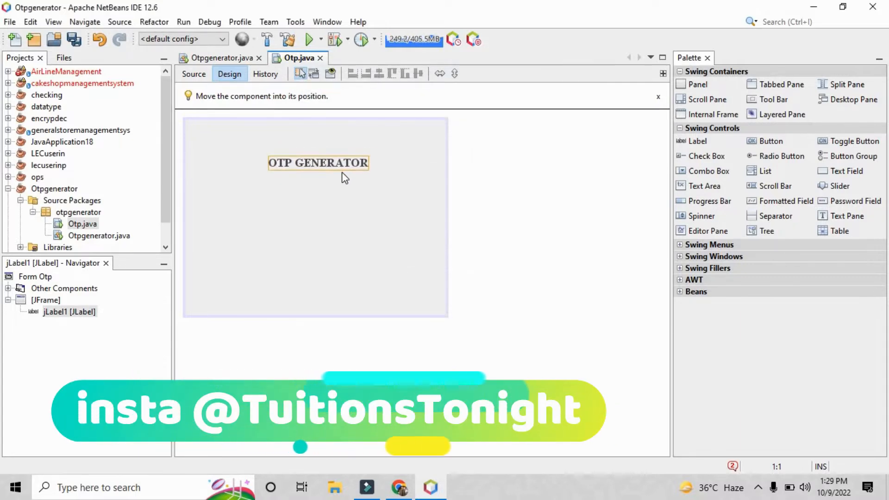
- Set the second label to 'Enter digits' and start editing the text field's text
{"action": "right_click", "coordinate": [318, 162]}
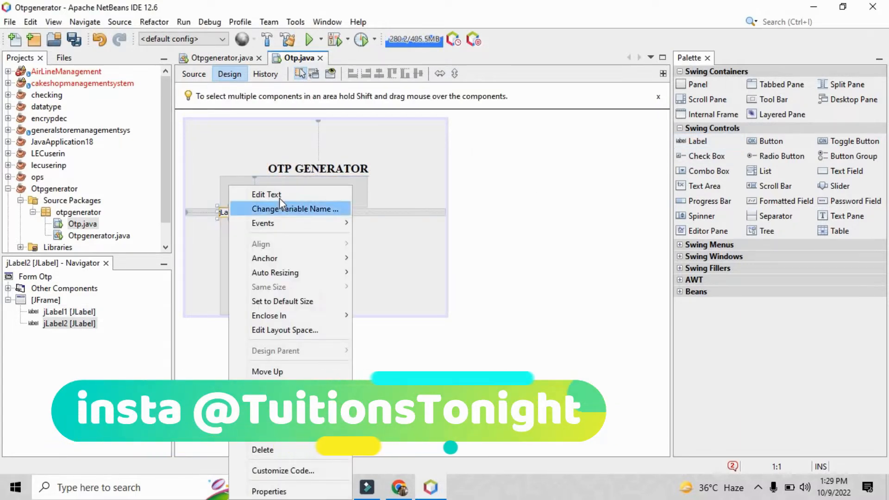
{"action": "left_click", "coordinate": [267, 194]}
{"action": "type", "text": "Enter digits"}
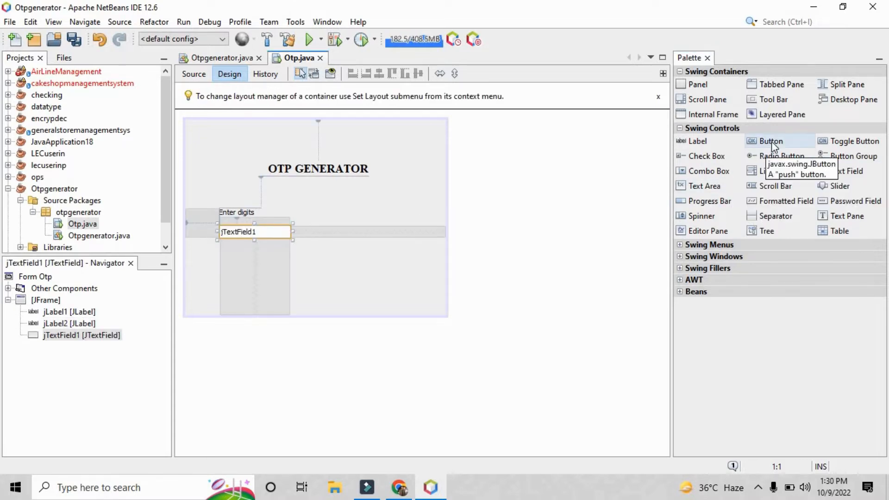
{"action": "right_click", "coordinate": [254, 231]}
{"action": "type", "text": "E"}
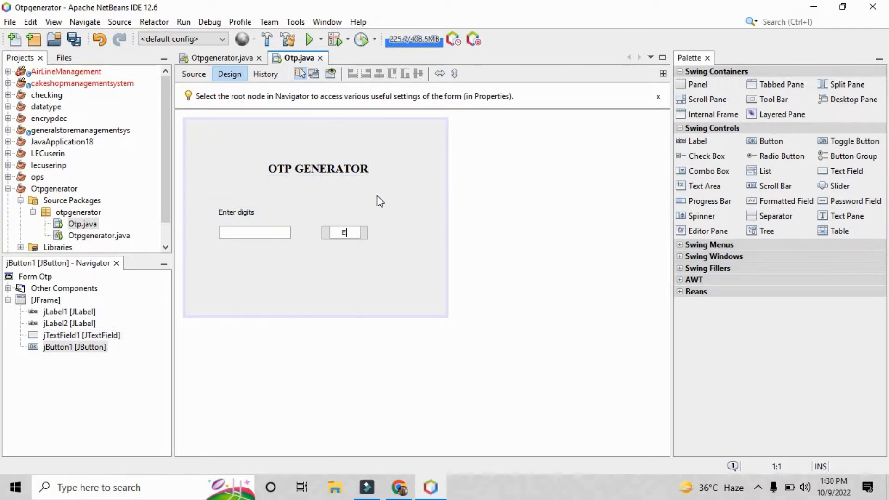
- Rename the text field variable to len and generate the button's actionPerformed handler
{"action": "right_click", "coordinate": [254, 233]}
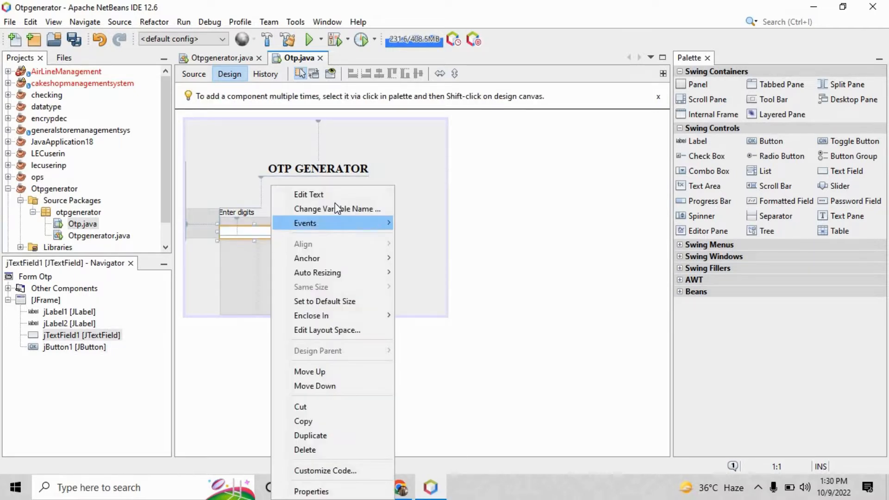
{"action": "left_click", "coordinate": [337, 209]}
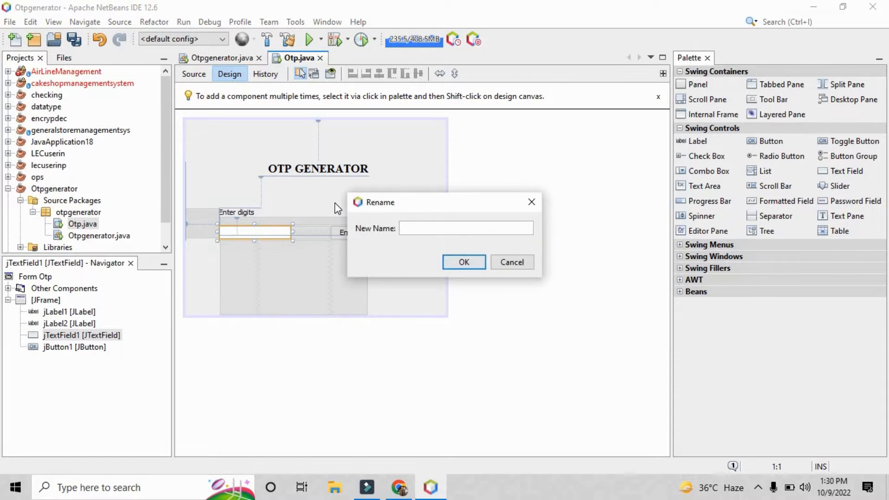
{"action": "left_click", "coordinate": [463, 262]}
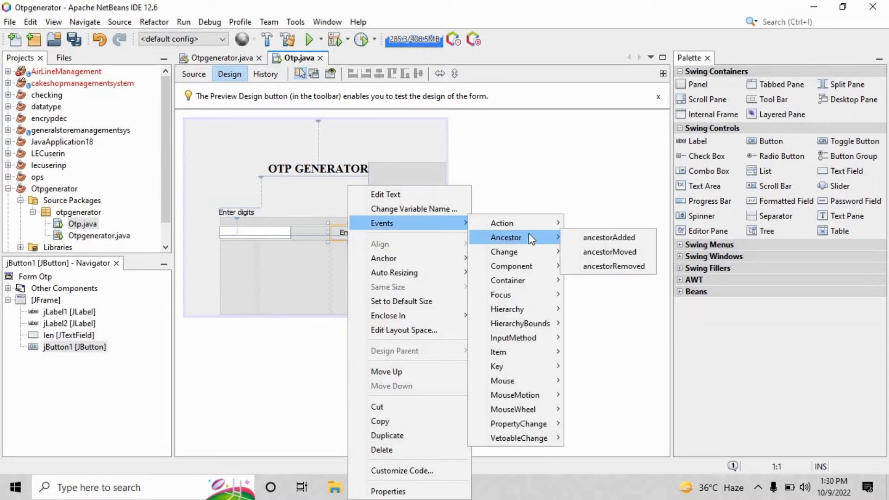
{"action": "mouse_move", "coordinate": [501, 222]}
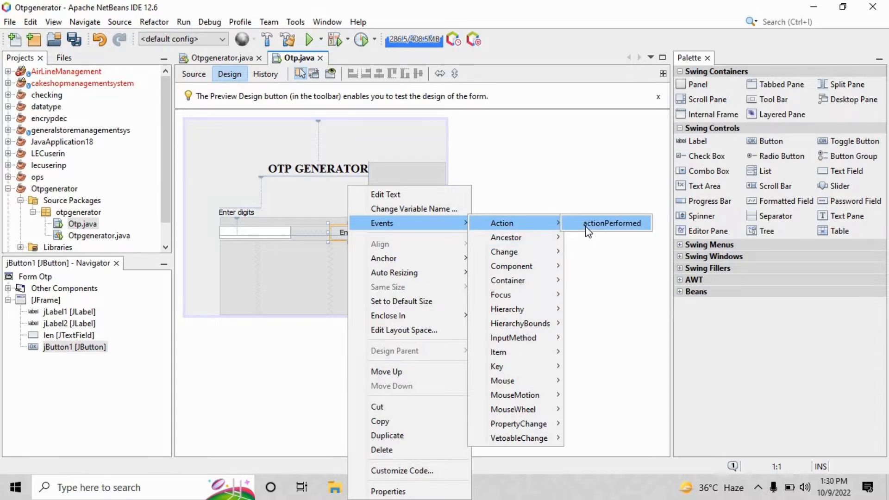
{"action": "left_click", "coordinate": [612, 222]}
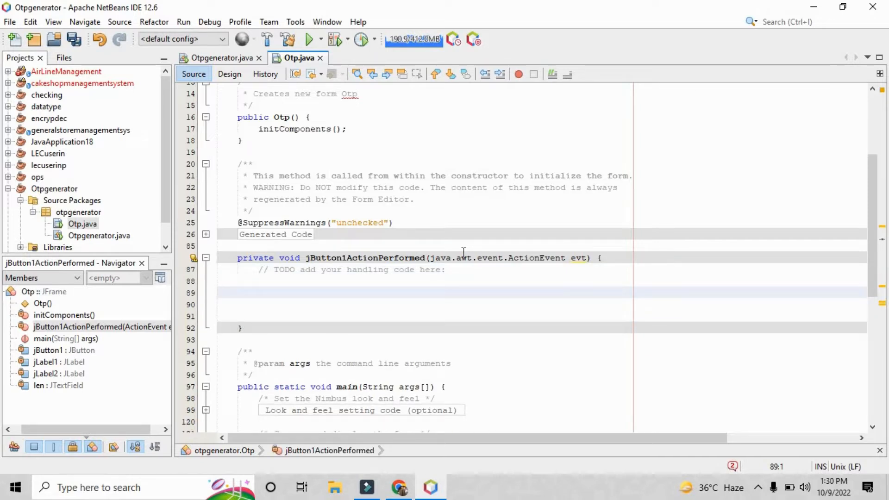
- Read the len field's text into String l with len.getText()
{"action": "type", "text": "String l ="}
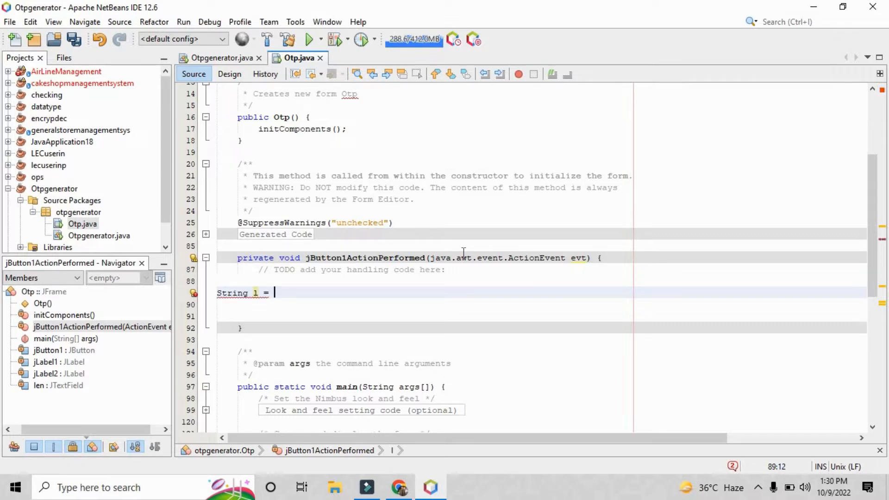
{"action": "type", "text": "get"}
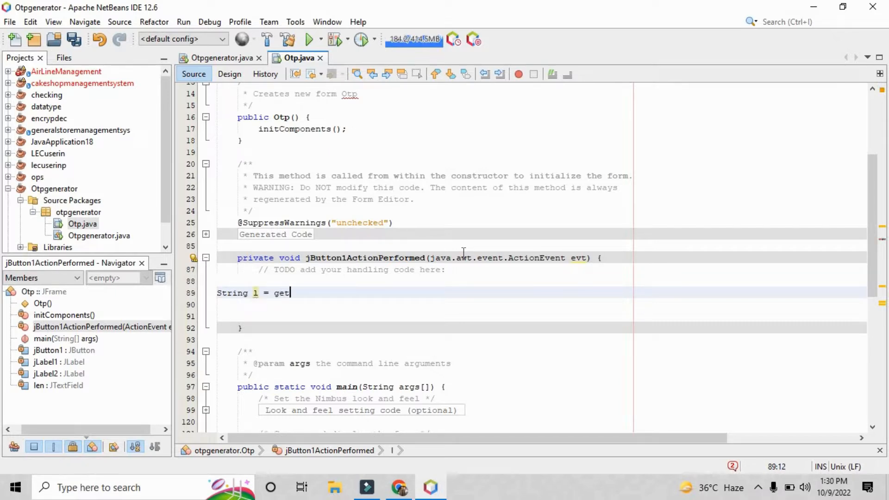
{"action": "type", "text": "len."}
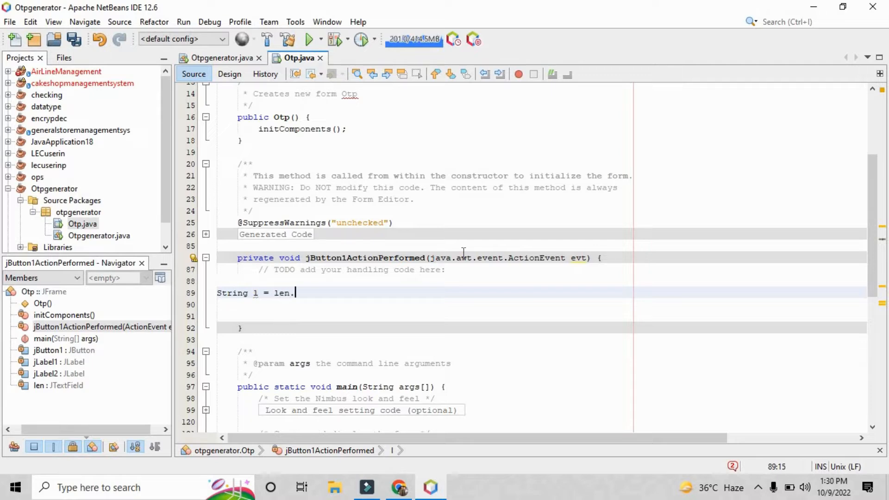
{"action": "type", "text": "getText()"}
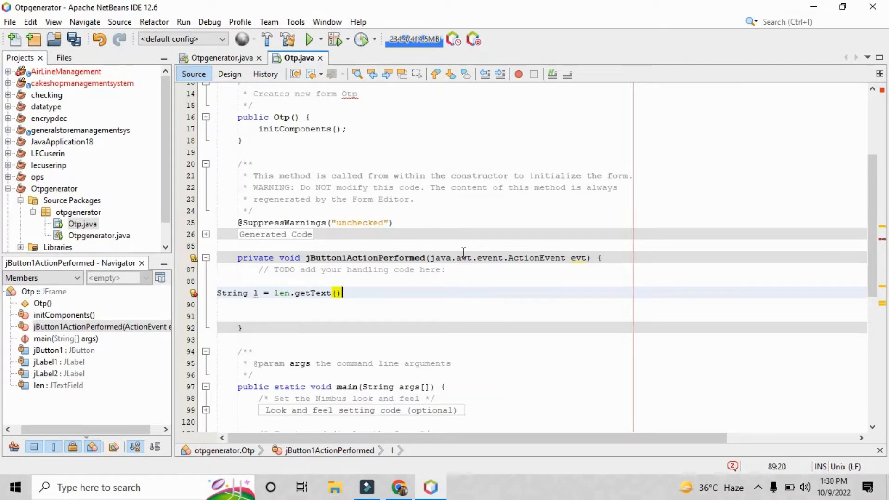
{"action": "key", "text": "enter"}
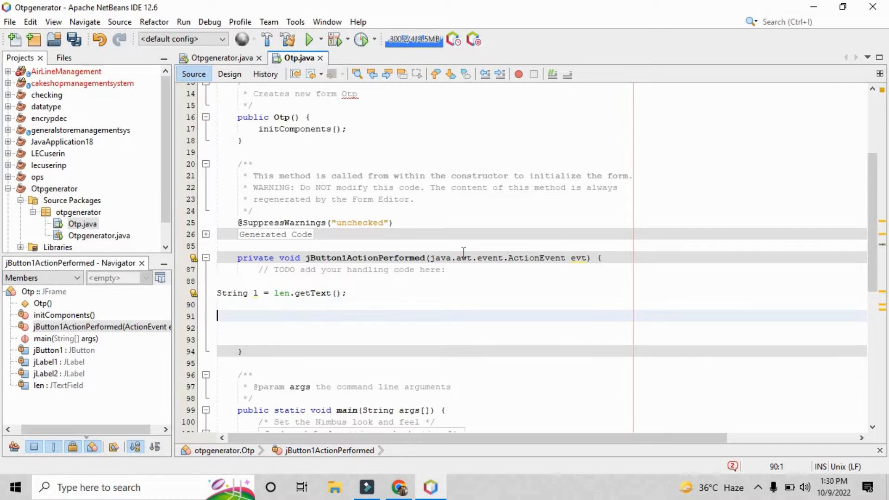
- Declare an empty String s and an int ranNo in the handler
{"action": "type", "text": "String"}
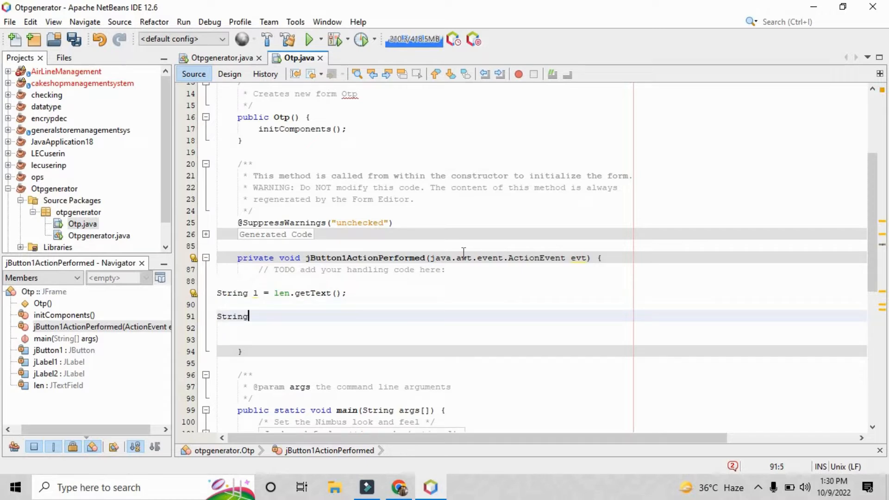
{"action": "type", "text": "s= \"\""}
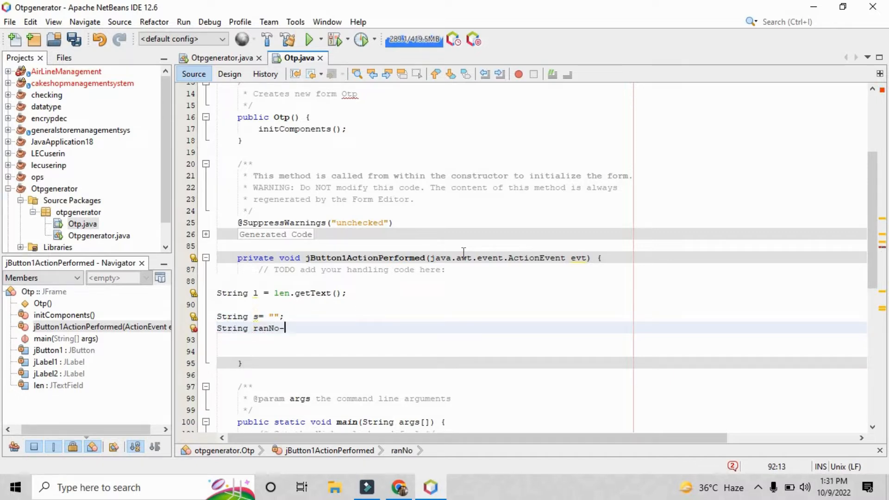
{"action": "type", "text": ";"}
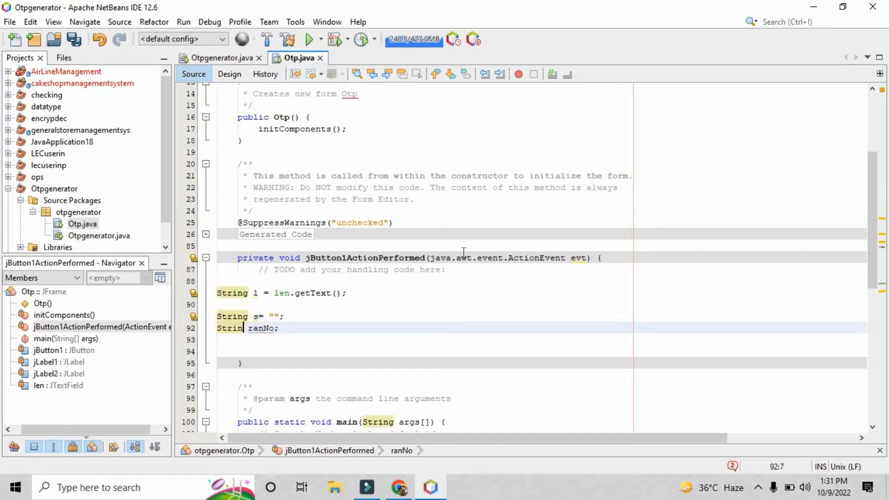
{"action": "type", "text": "int"}
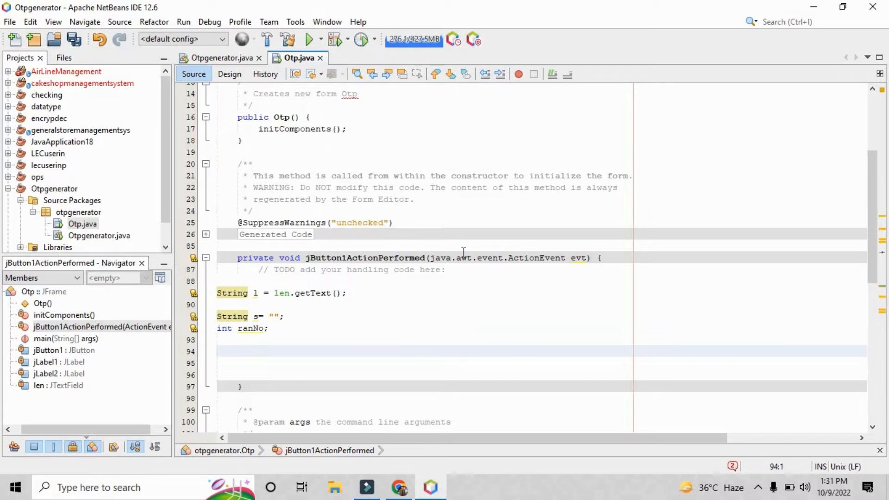
- Write a for loop running i from 0 up to the digit count
{"action": "type", "text": "for(i"}
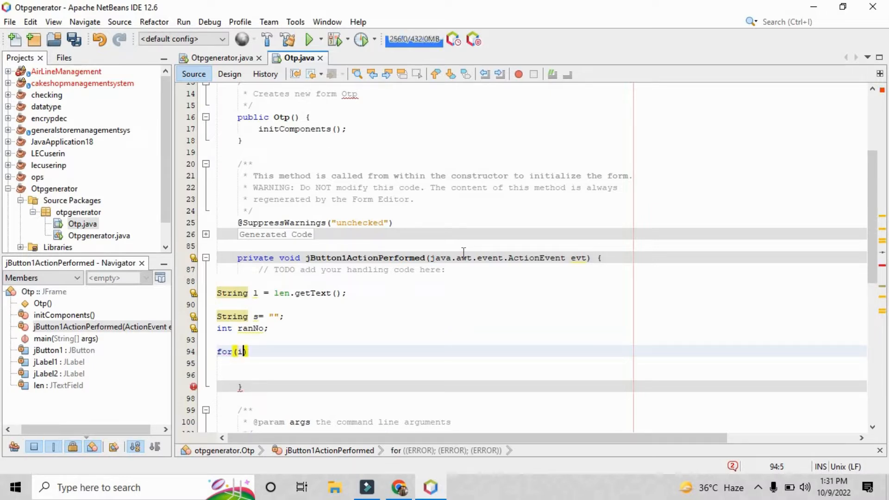
{"action": "type", "text": "nt i="}
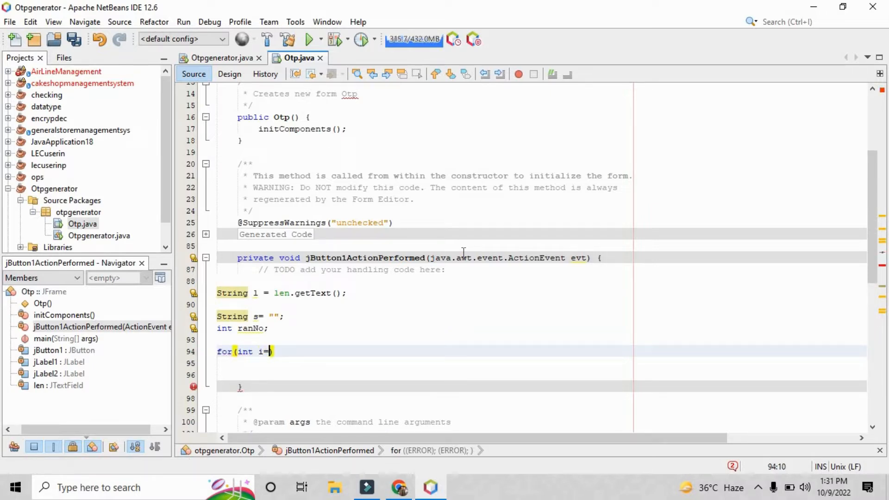
{"action": "type", "text": "0; i<"}
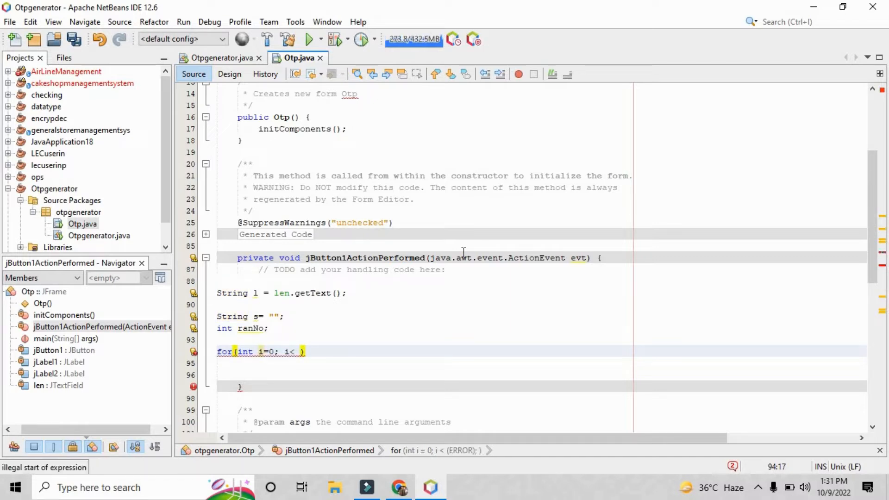
{"action": "type", "text": "len;i++){}"}
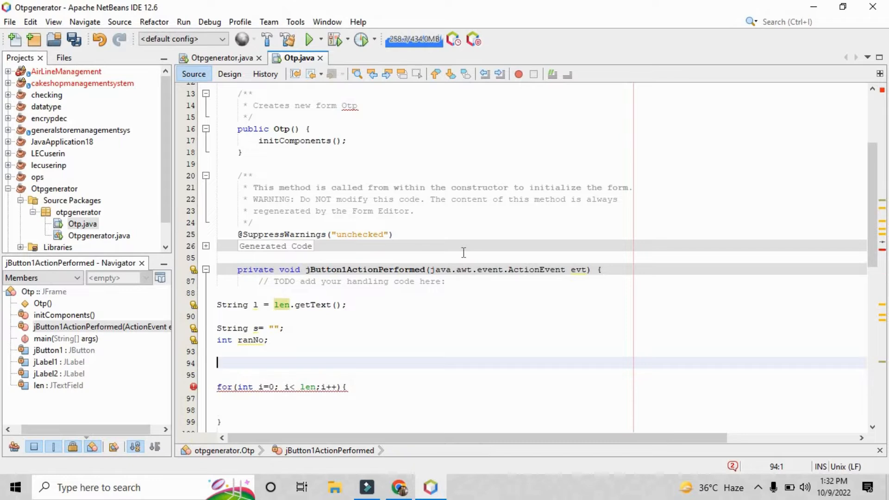
- Parse l into int leng with Integer.parseInt
{"action": "type", "text": "Strin glen"}
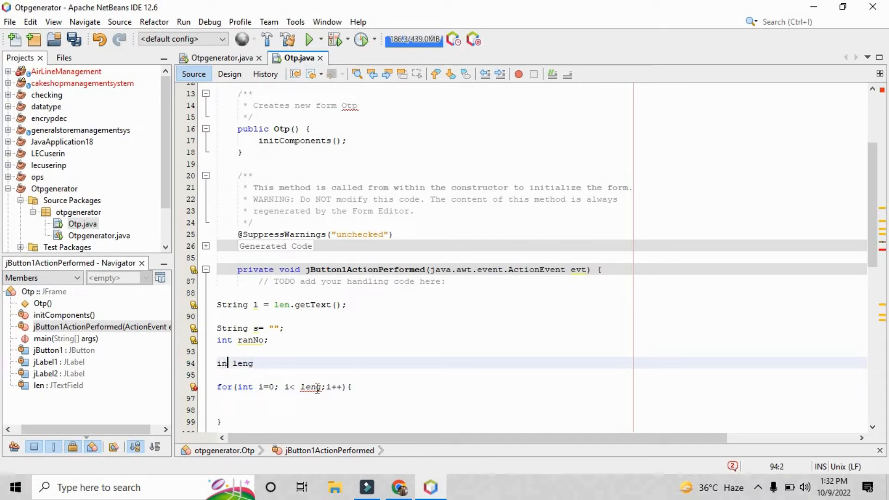
{"action": "type", "text": "t"}
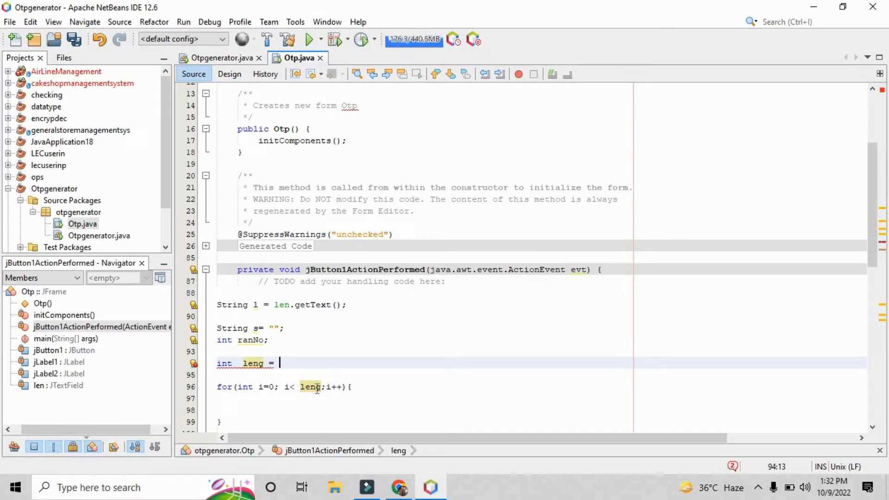
{"action": "type", "text": "Integer"}
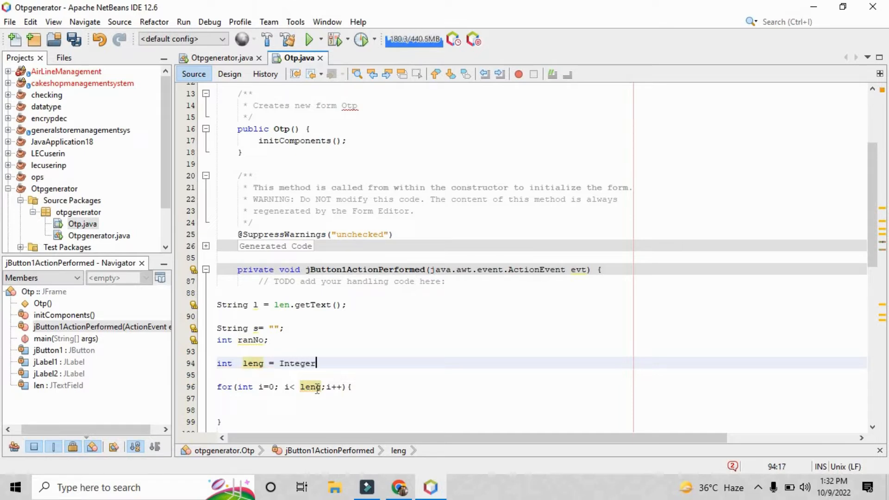
{"action": "type", "text": ".parseInt(s)"}
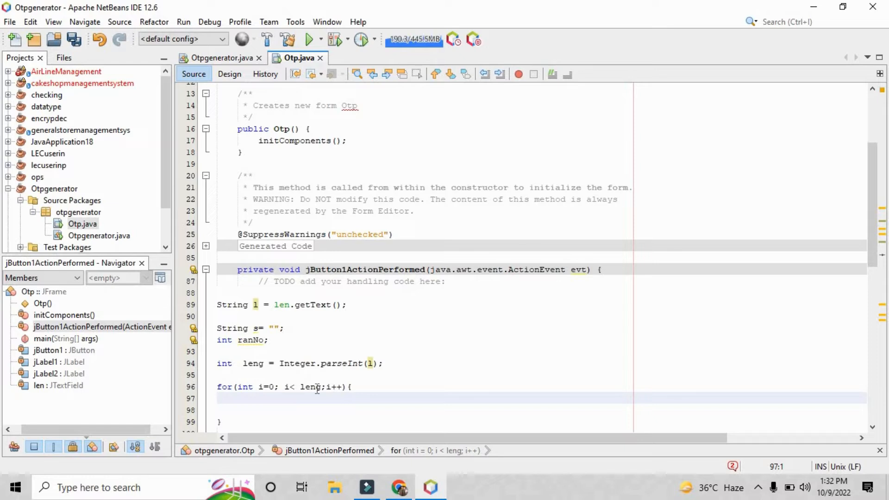
- Set ranNo to new Random().nextInt() and append Integer.toString(ranNo) to s
{"action": "type", "text": "ranNo = new R"}
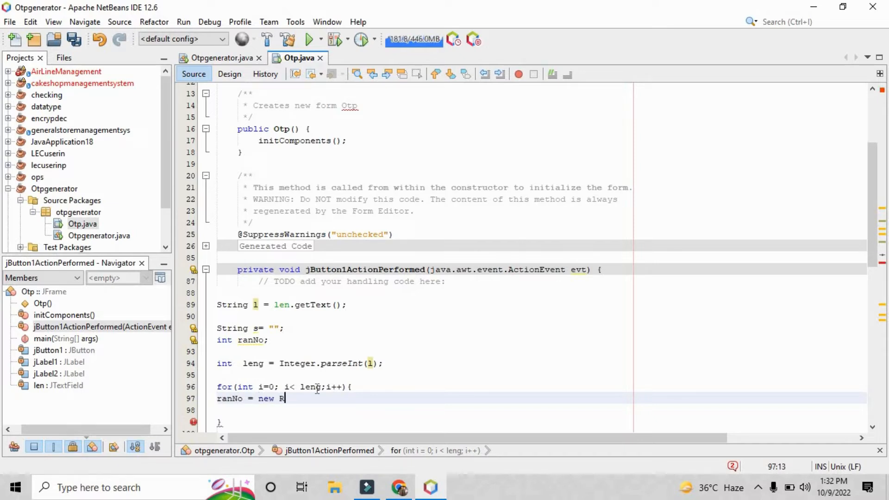
{"action": "type", "text": "andom()"}
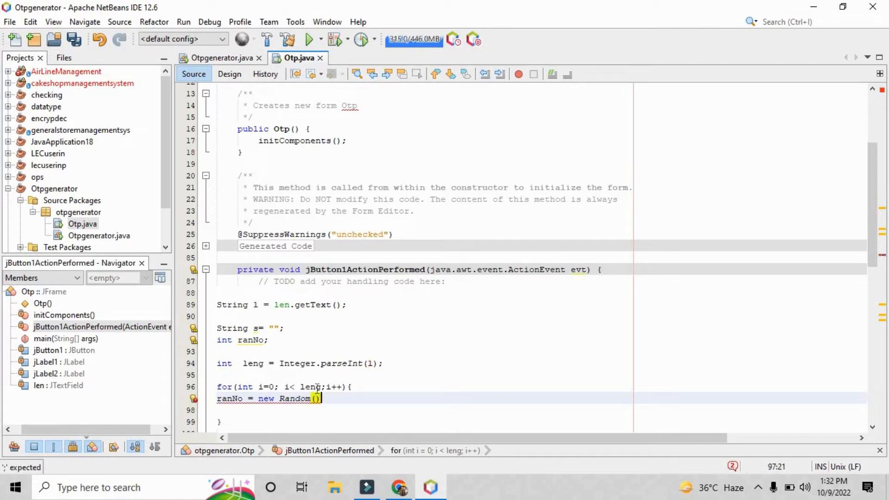
{"action": "type", "text": ".nextIbr"}
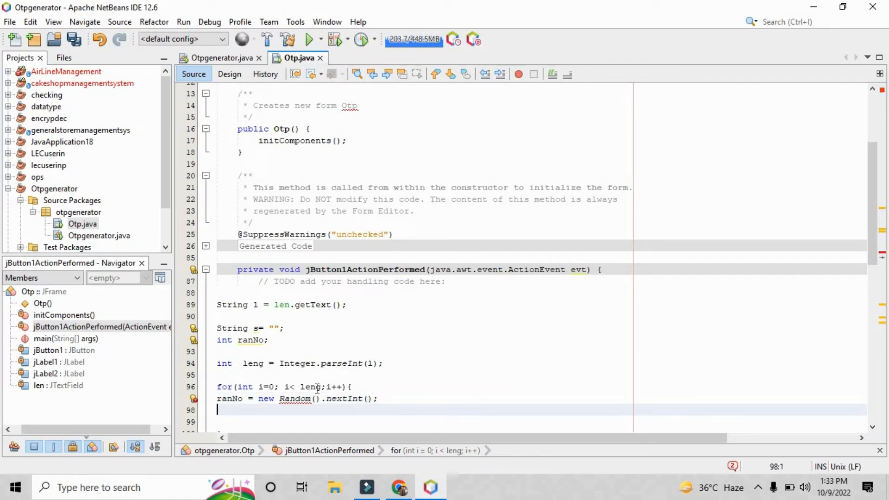
{"action": "type", "text": "s= s.concat(s"}
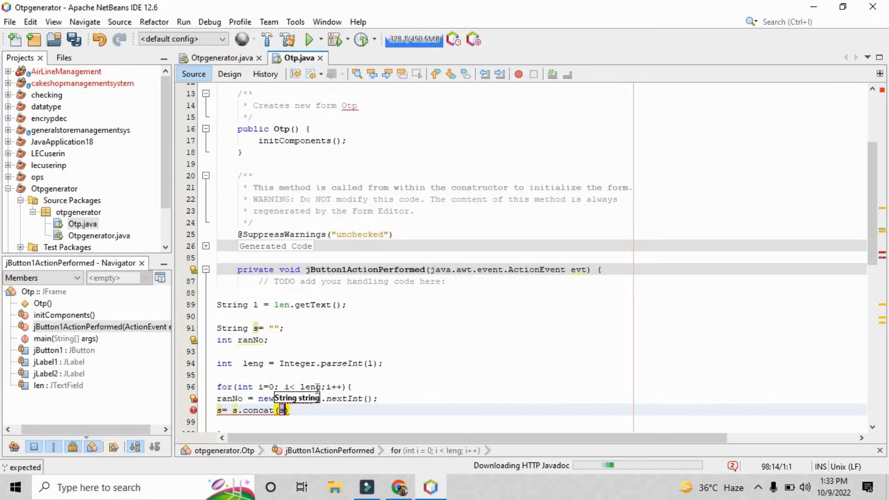
{"action": "type", "text": "Integer."}
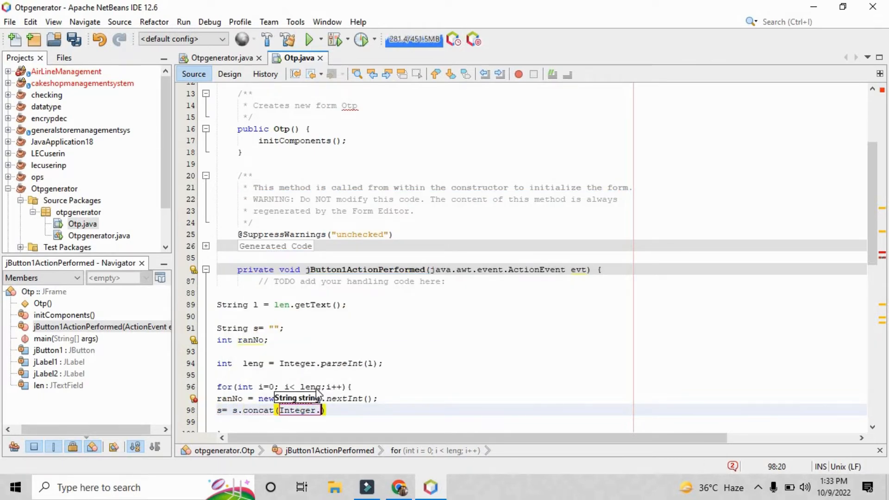
{"action": "type", "text": "to"}
{"action": "type", "text": "import java.Rand"}
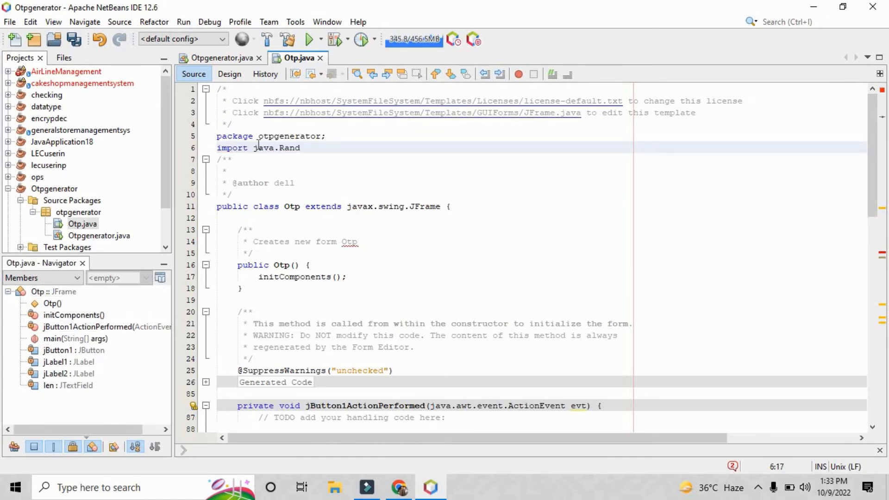
- Import java.util.Random and start a JOptionPane message after the loop
{"action": "type", "text": "om;"}
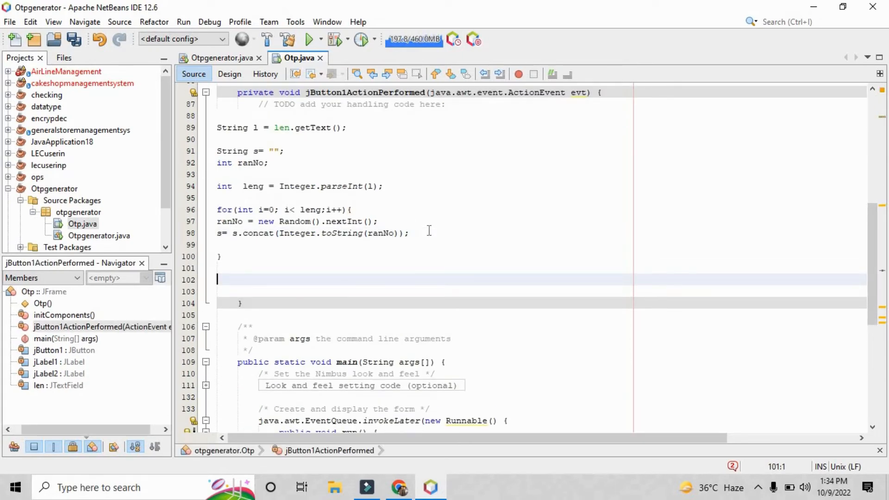
{"action": "type", "text": "JOptionPane.showMessageDialog(null, s);"}
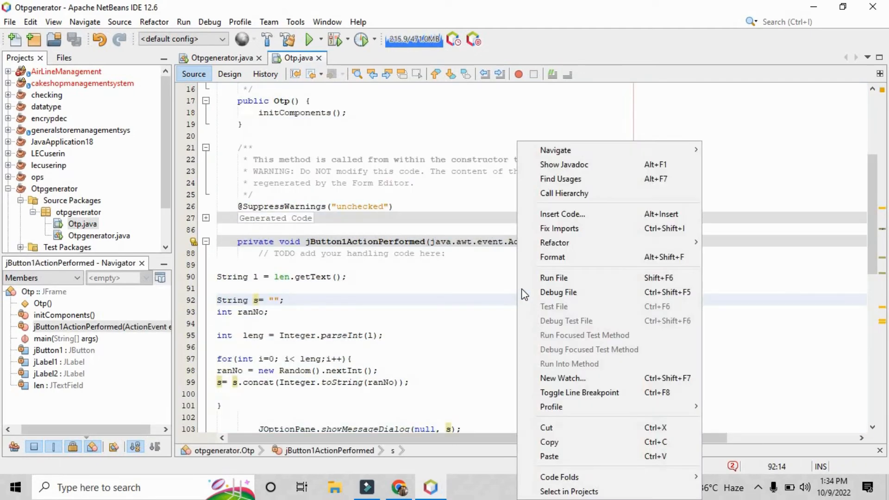
- Run Otp.java, generate an OTP for 4 digits, dismiss the result, and close the app
{"action": "left_click", "coordinate": [554, 277]}
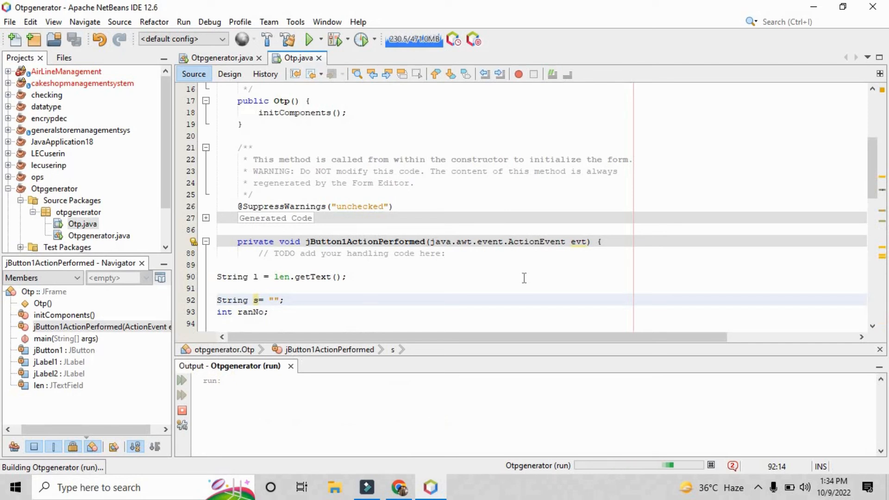
{"action": "left_click", "coordinate": [309, 39]}
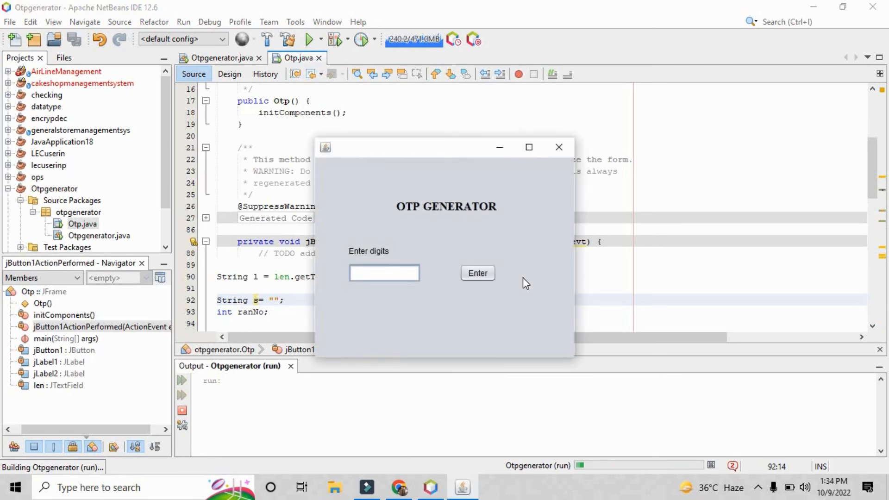
{"action": "type", "text": "4"}
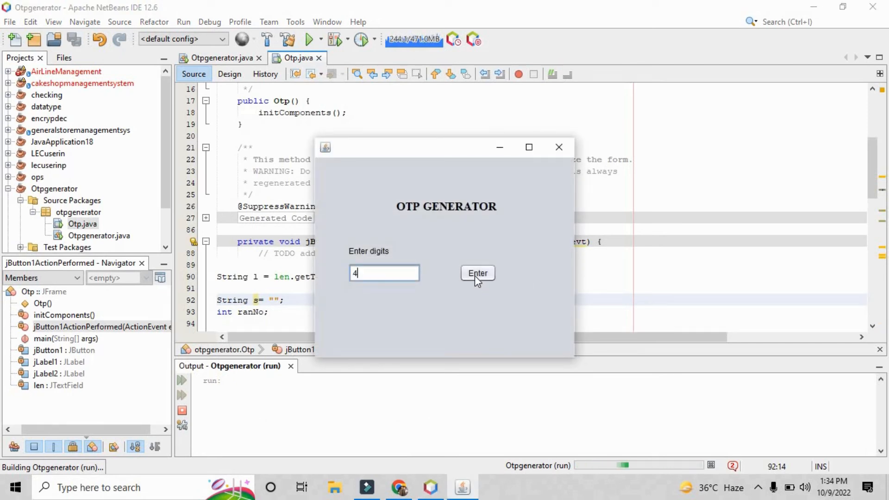
{"action": "left_click", "coordinate": [477, 273]}
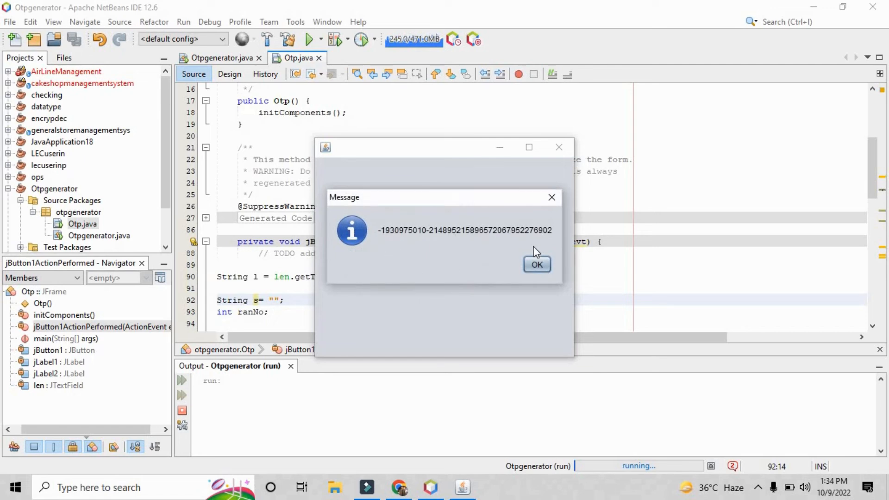
{"action": "left_click", "coordinate": [536, 265]}
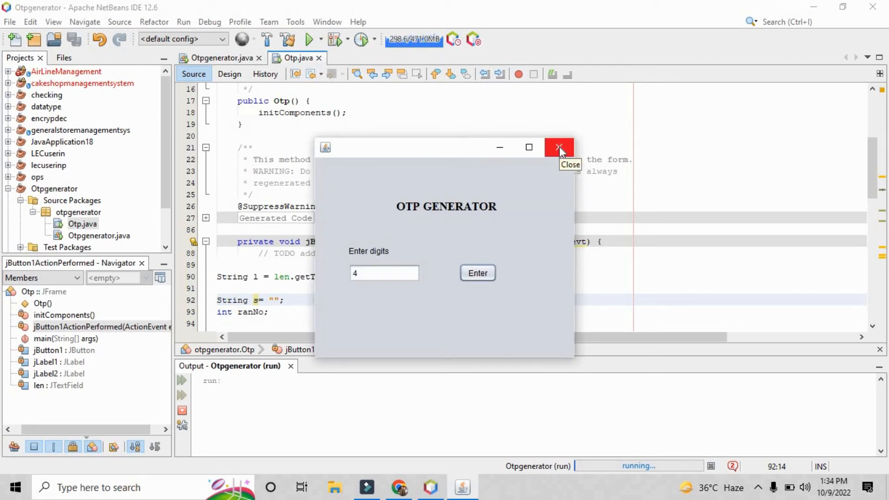
{"action": "left_click", "coordinate": [559, 147]}
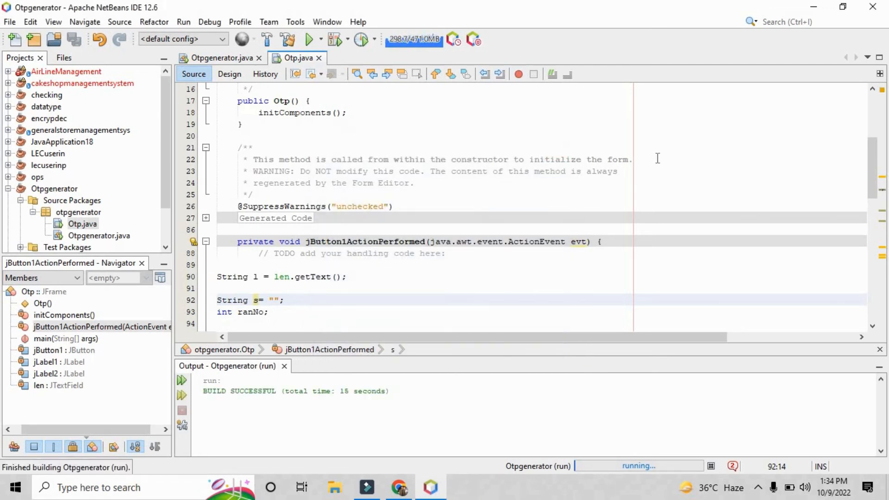
- Change the loop's new Random().nextInt() call to nextInt(9)
{"action": "scroll", "scroll_direction": "down", "scroll_amount": 3}
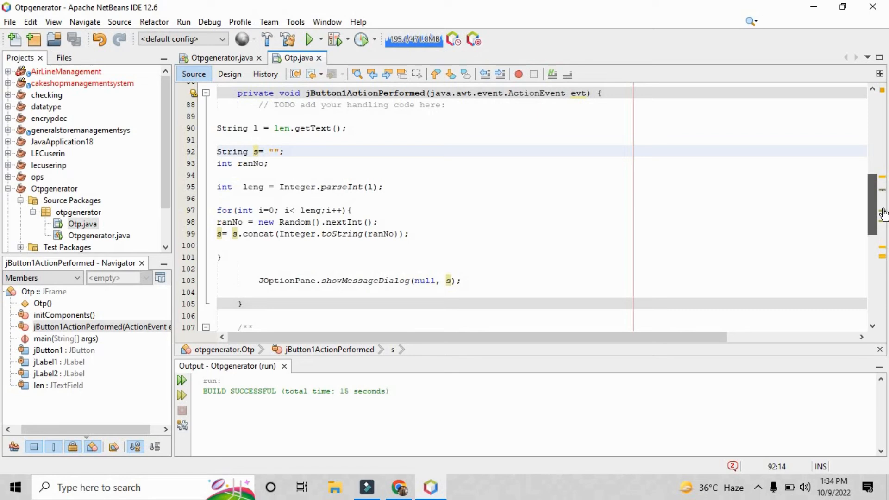
{"action": "left_click", "coordinate": [375, 234]}
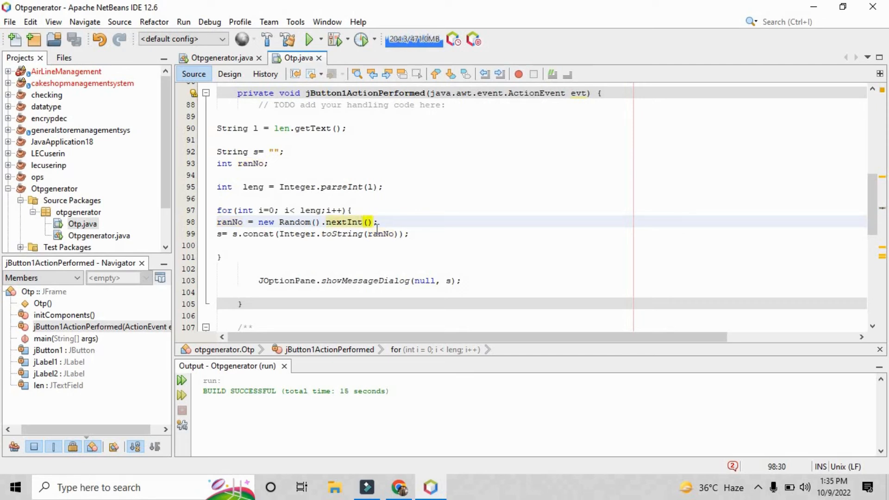
{"action": "type", "text": "9"}
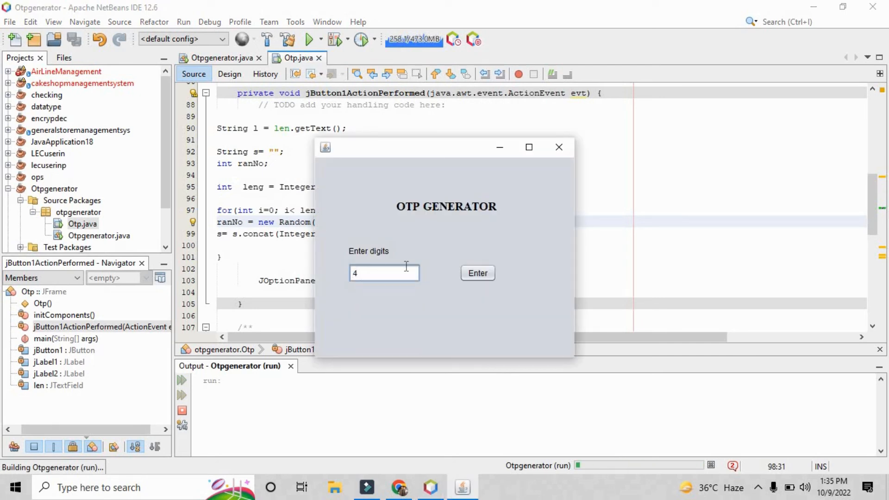
{"action": "left_click", "coordinate": [477, 273]}
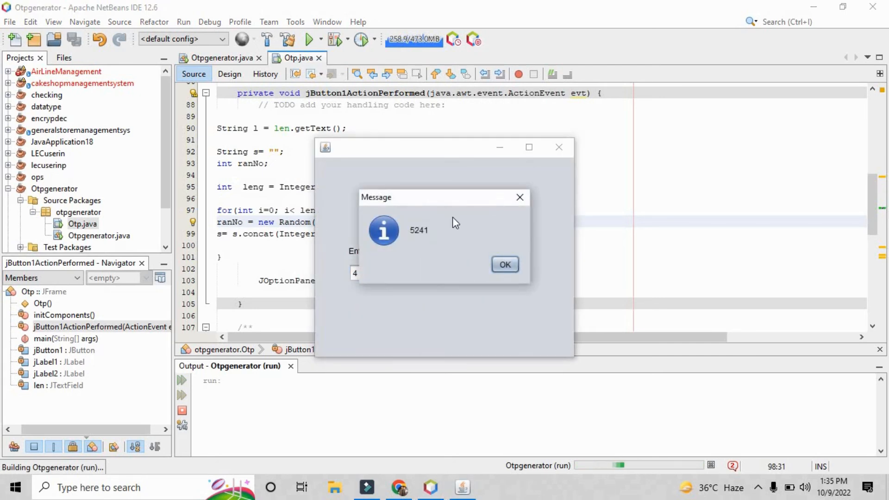
{"action": "left_click", "coordinate": [504, 265]}
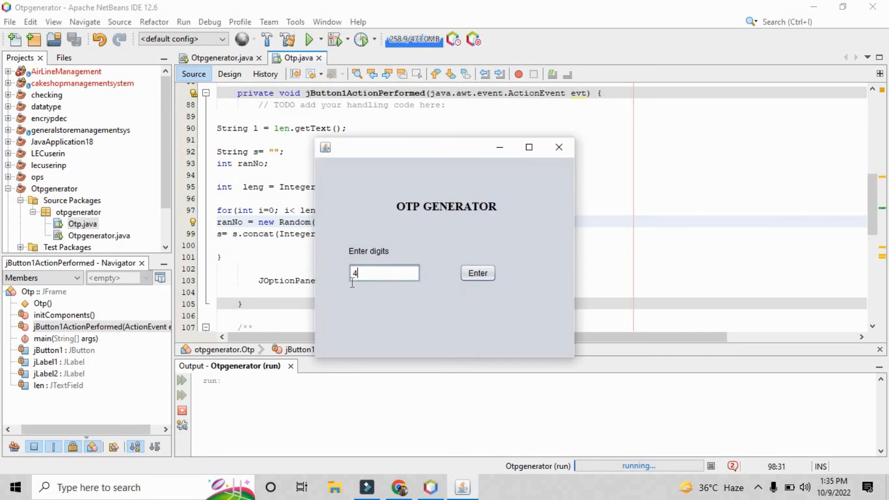
{"action": "left_click", "coordinate": [477, 273]}
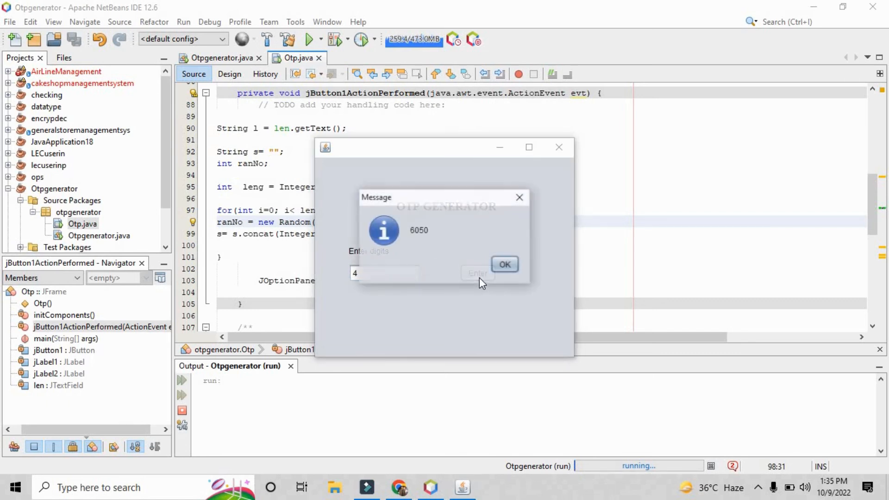
{"action": "left_click", "coordinate": [503, 265]}
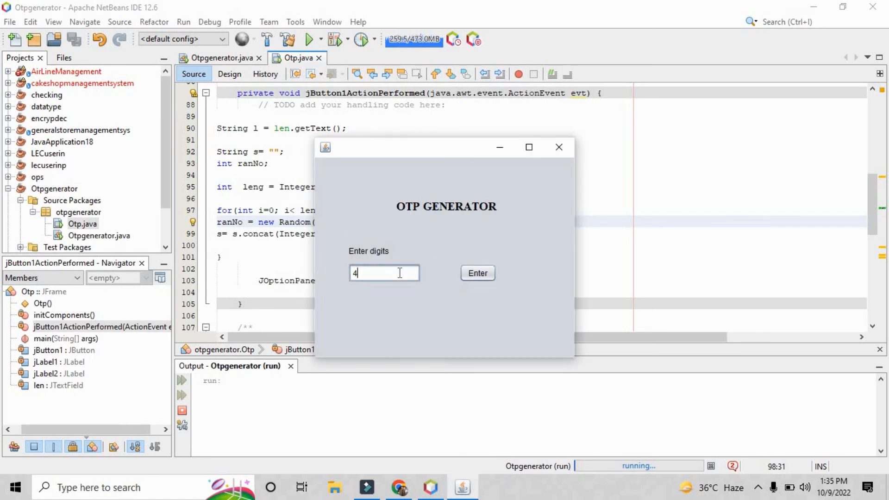
- Change the digit count to 50 and generate three 50-digit OTPs, dismissing each dialog
{"action": "type", "text": "0"}
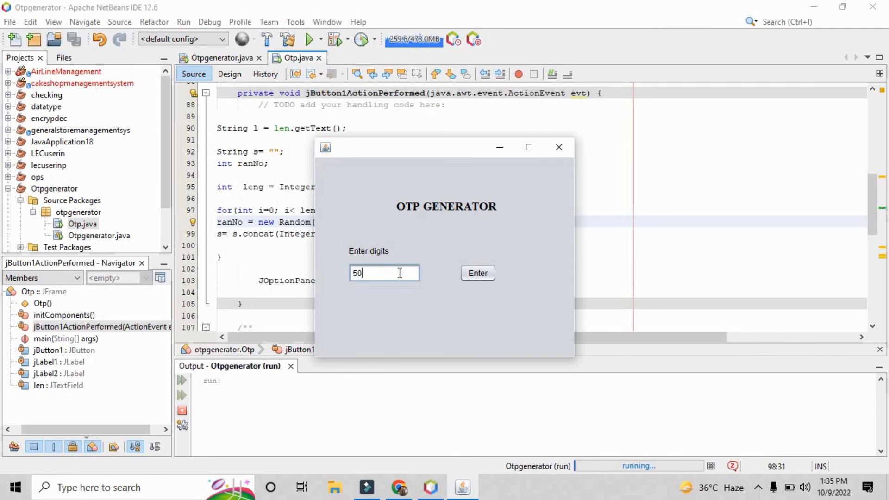
{"action": "left_click", "coordinate": [477, 273]}
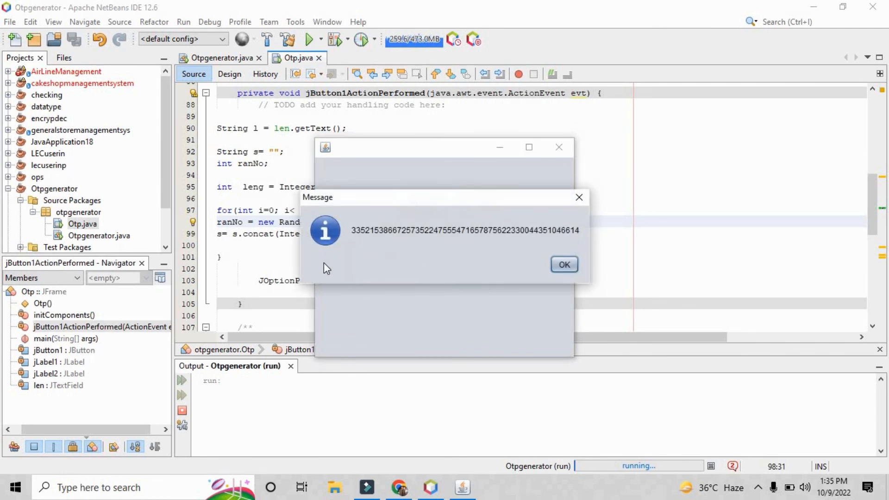
{"action": "left_click", "coordinate": [564, 265]}
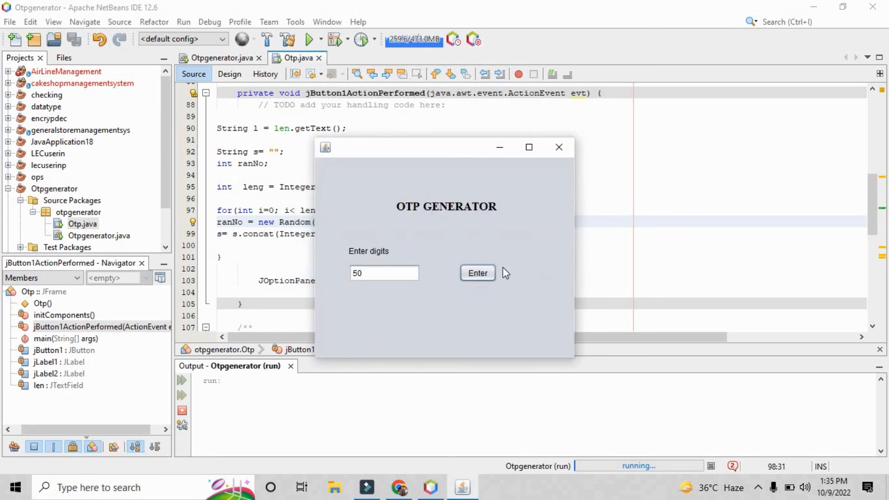
{"action": "left_click", "coordinate": [477, 272]}
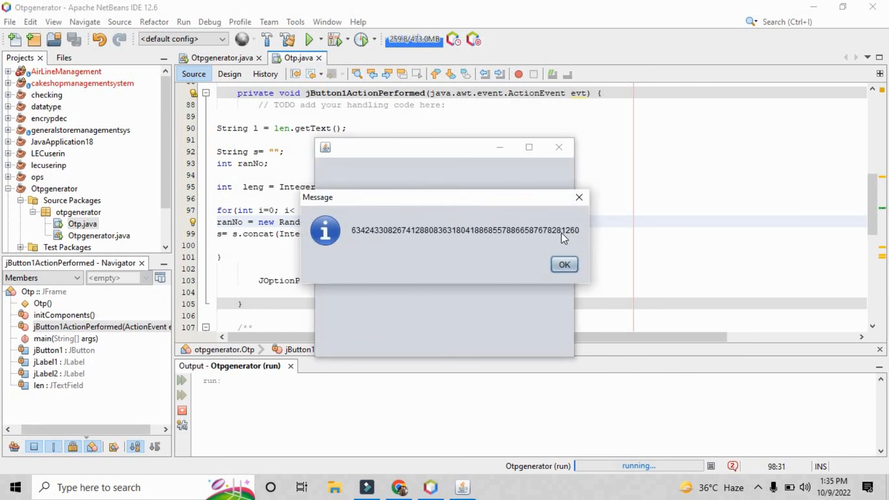
{"action": "left_click", "coordinate": [564, 264]}
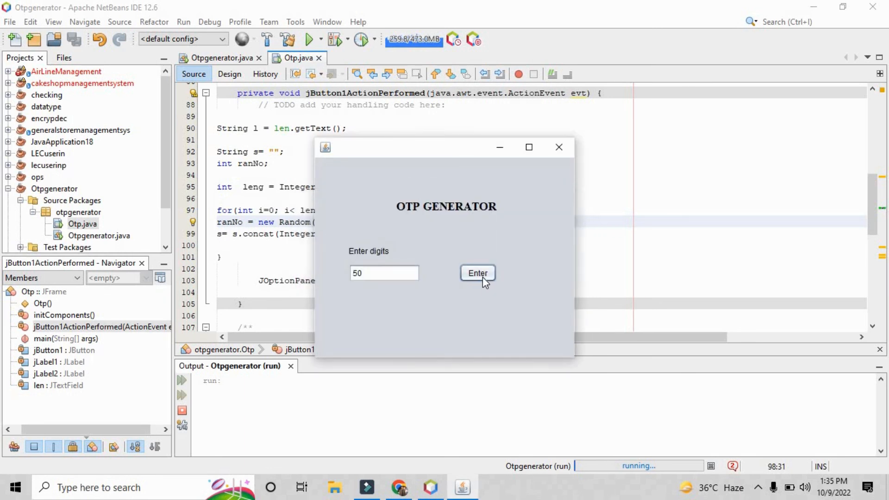
{"action": "left_click", "coordinate": [477, 273]}
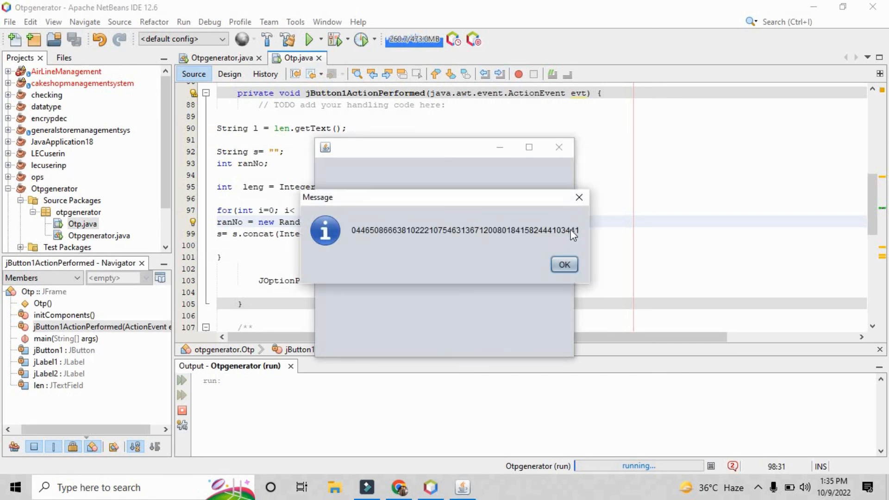
{"action": "left_click", "coordinate": [564, 265]}
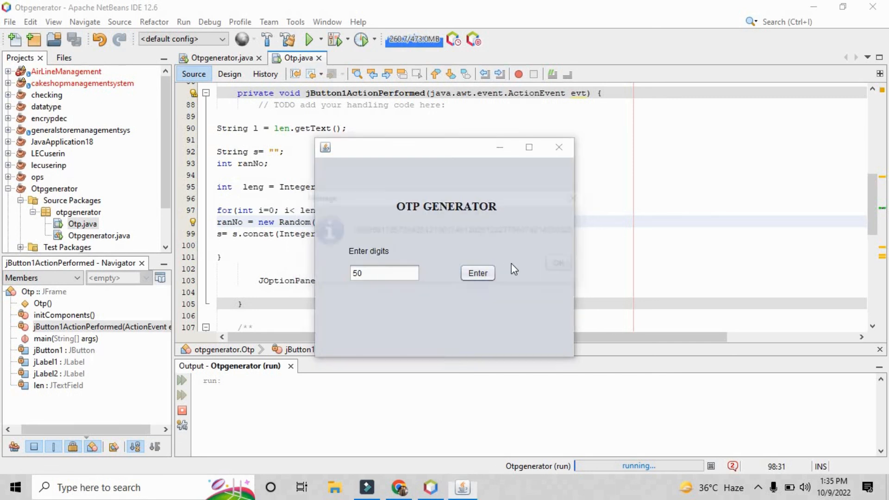